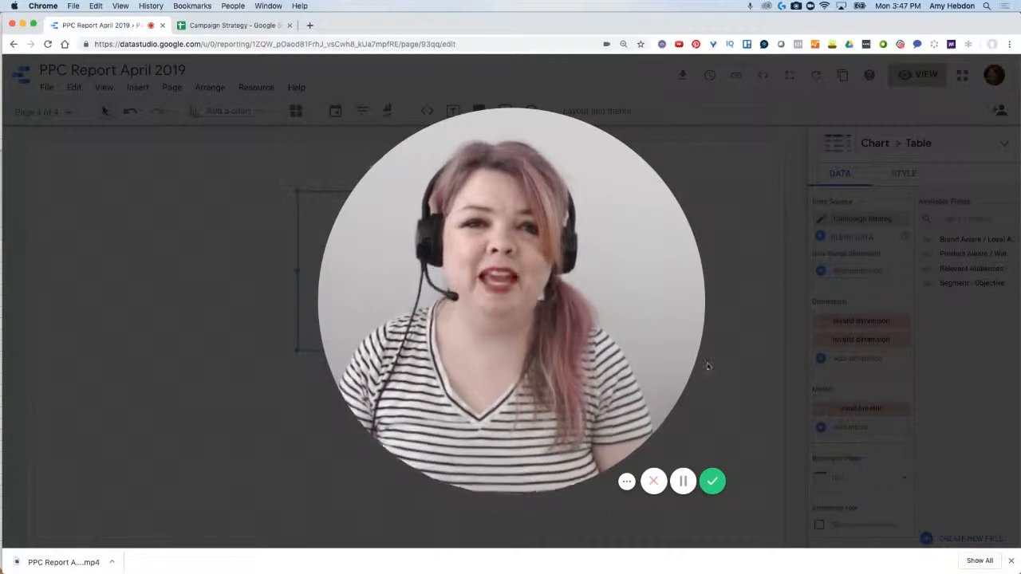
Remove the invalid metric so the table keeps Segment - Objective and the three audience columns.
{"action": "left_click", "coordinate": [231, 26]}
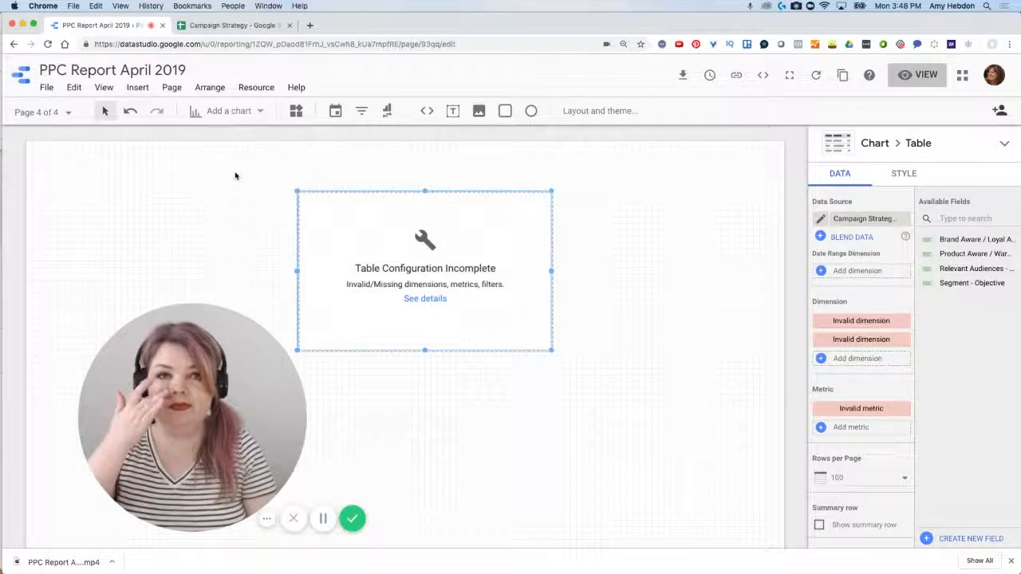
{"action": "mouse_move", "coordinate": [228, 111]}
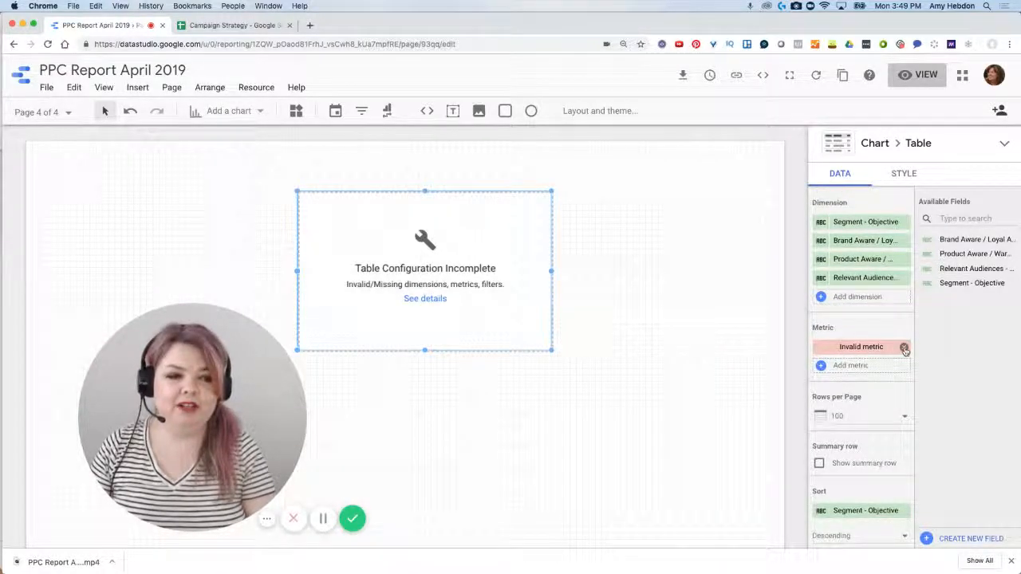
{"action": "left_click", "coordinate": [905, 346]}
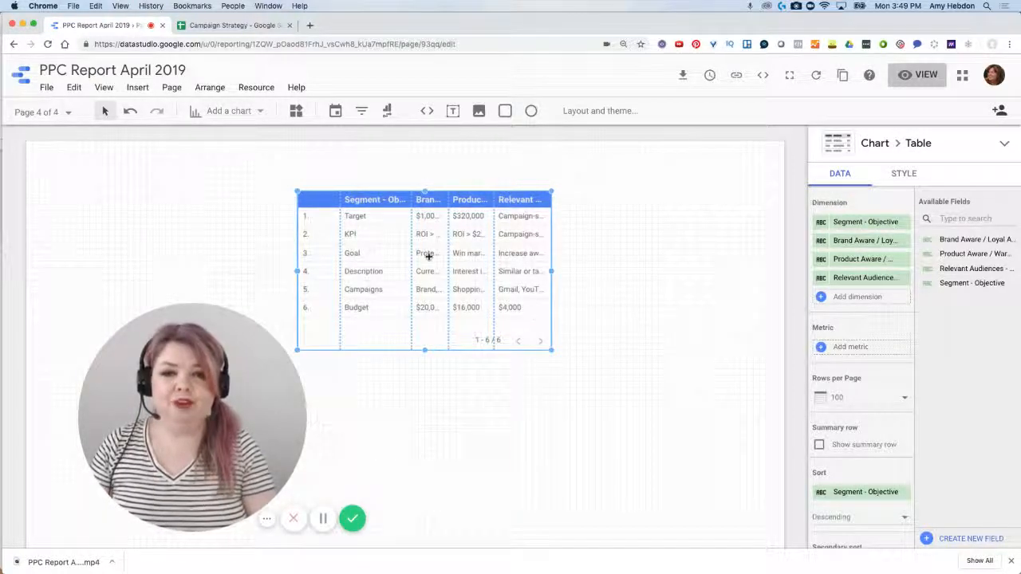
Choose the sort field for the strategy table and widen it so all four columns read clearly.
{"action": "scroll", "scroll_direction": "down", "scroll_amount": 3}
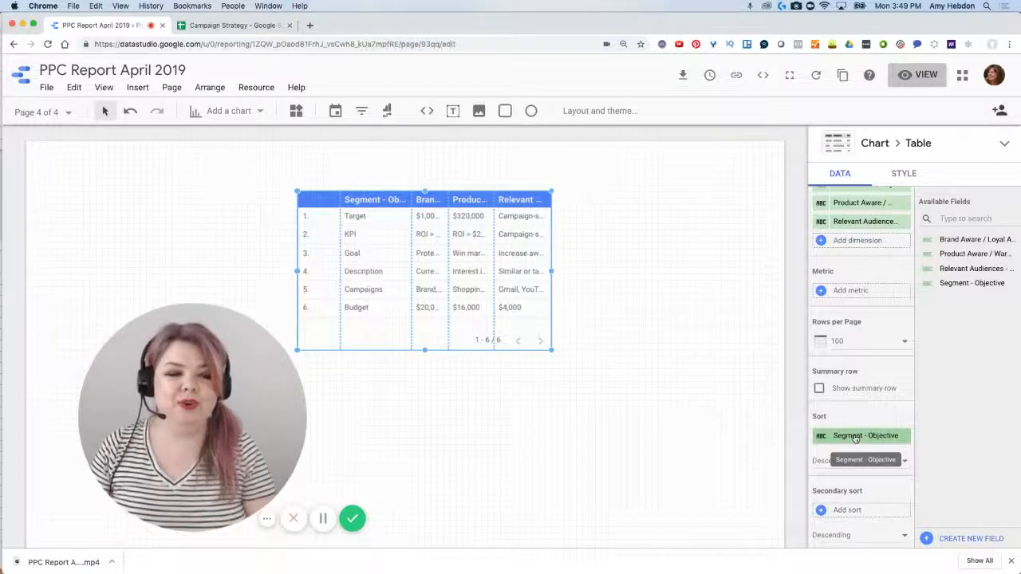
{"action": "left_click", "coordinate": [861, 436]}
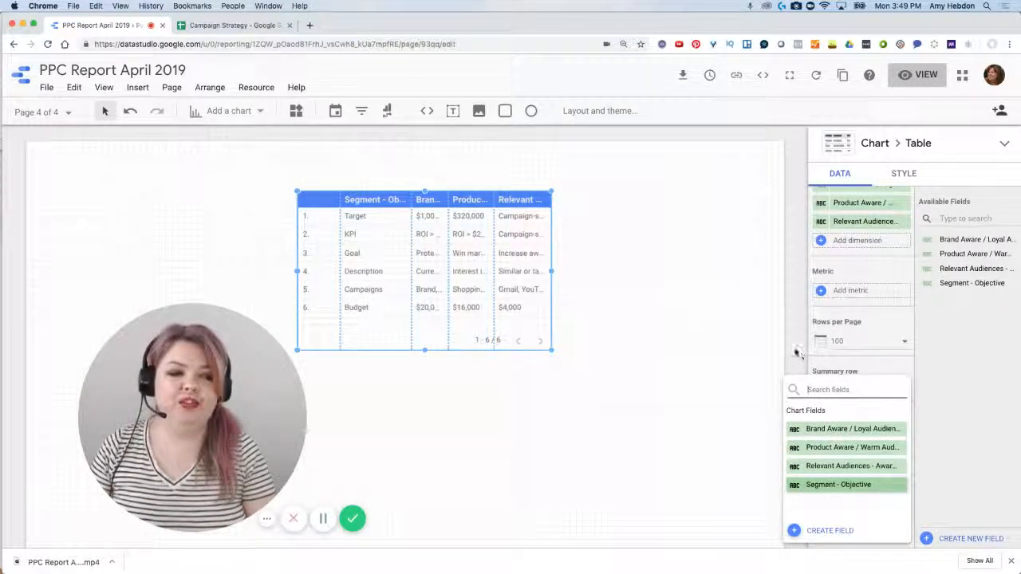
{"action": "left_click", "coordinate": [840, 485]}
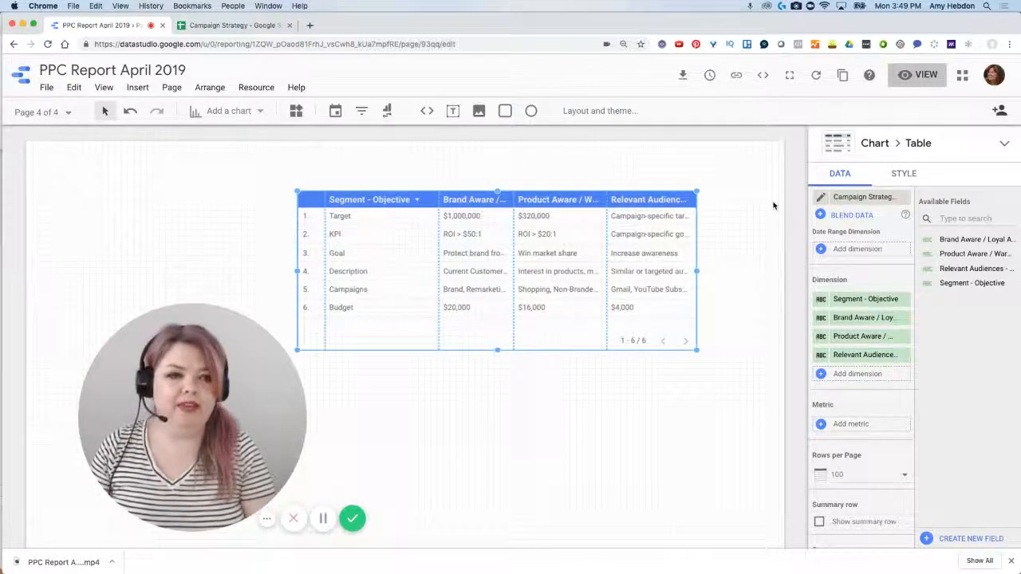
{"action": "left_click", "coordinate": [903, 173]}
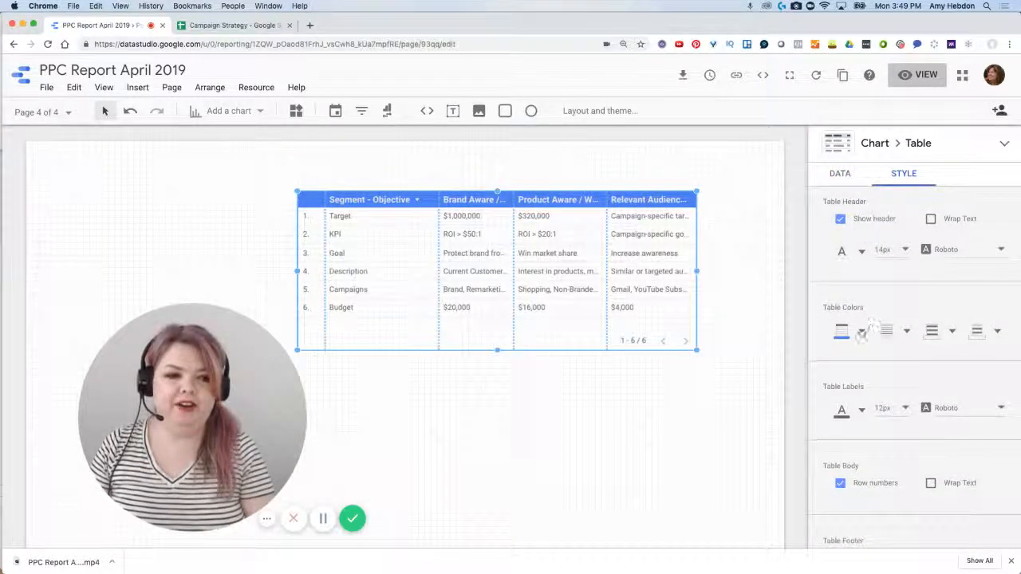
Set the table header background to dark gray and the odd rows to light gray stripes.
{"action": "left_click", "coordinate": [861, 330]}
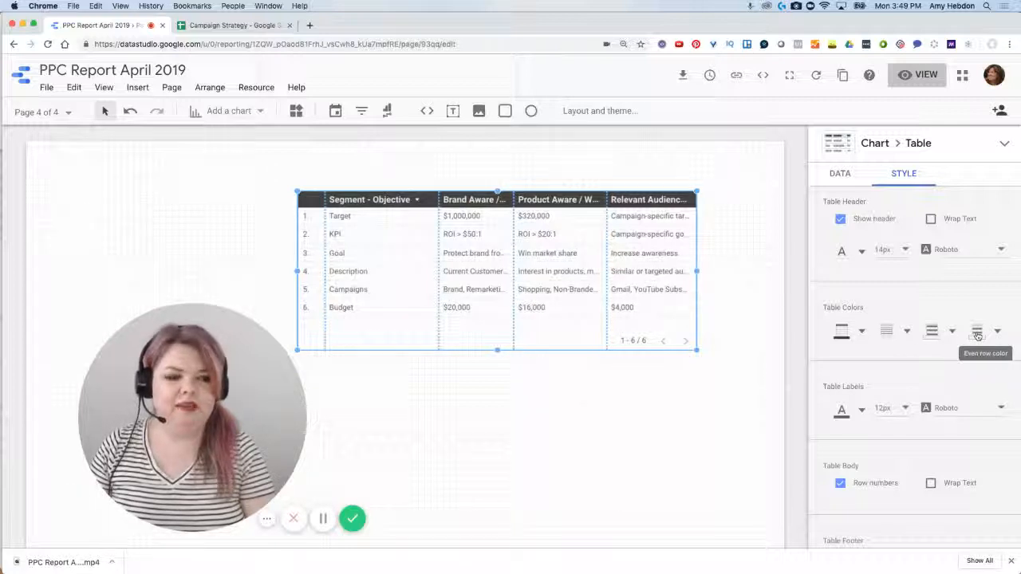
{"action": "left_click", "coordinate": [976, 331]}
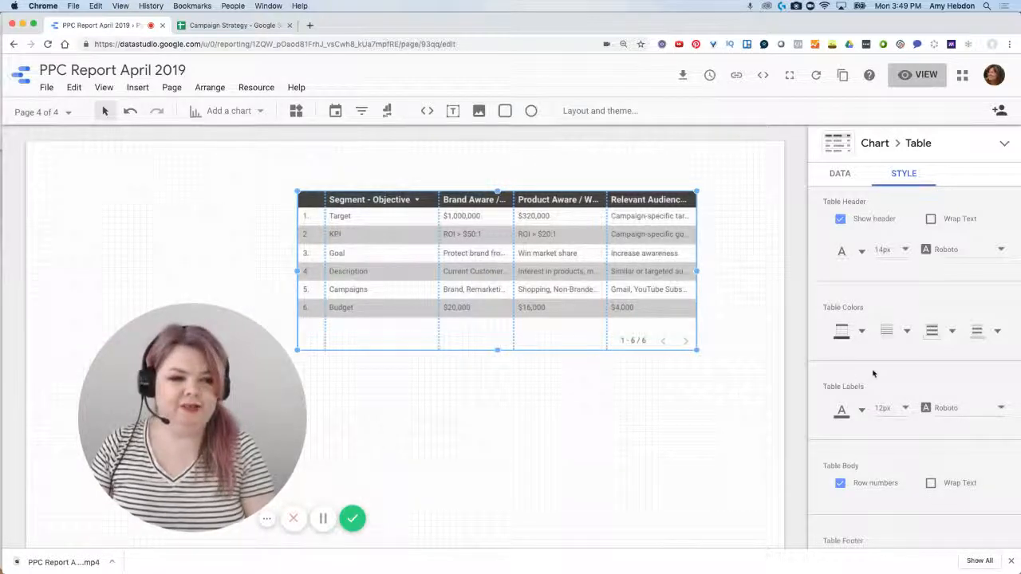
{"action": "scroll", "scroll_direction": "down", "scroll_amount": 3}
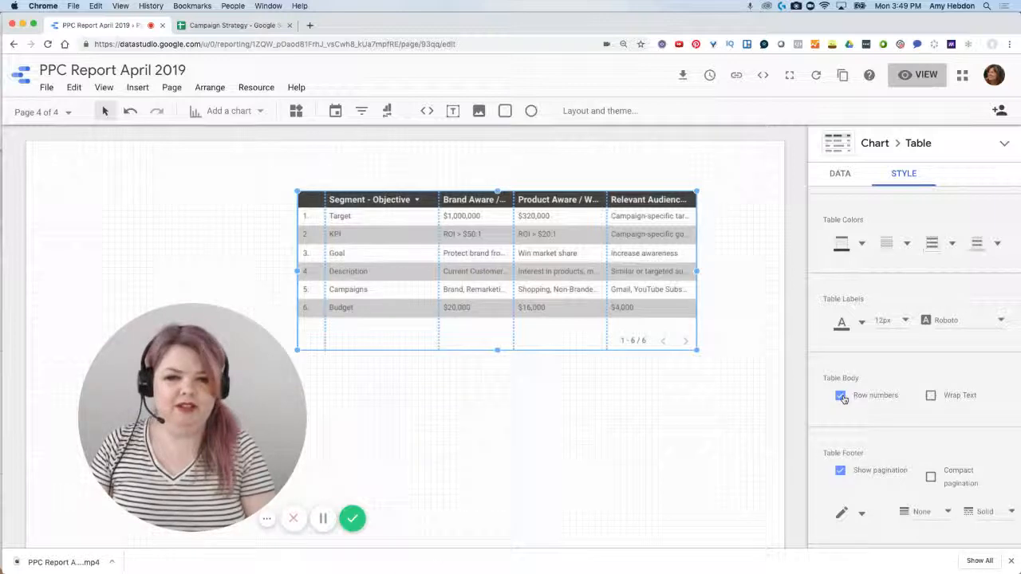
Turn off row numbers and pagination, wrap body text, and enlarge the table to fit six rows.
{"action": "left_click", "coordinate": [839, 396]}
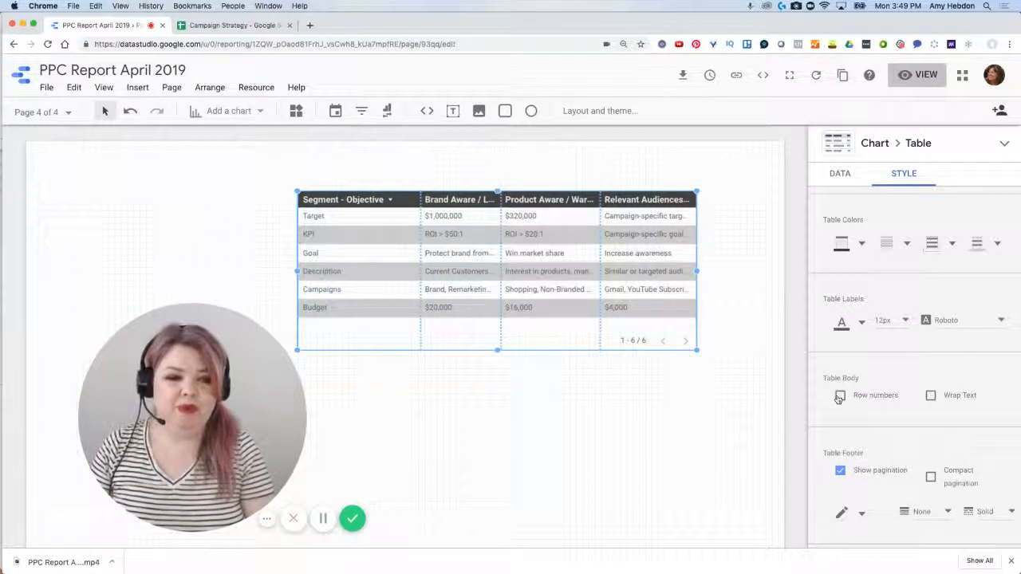
{"action": "left_click", "coordinate": [930, 396]}
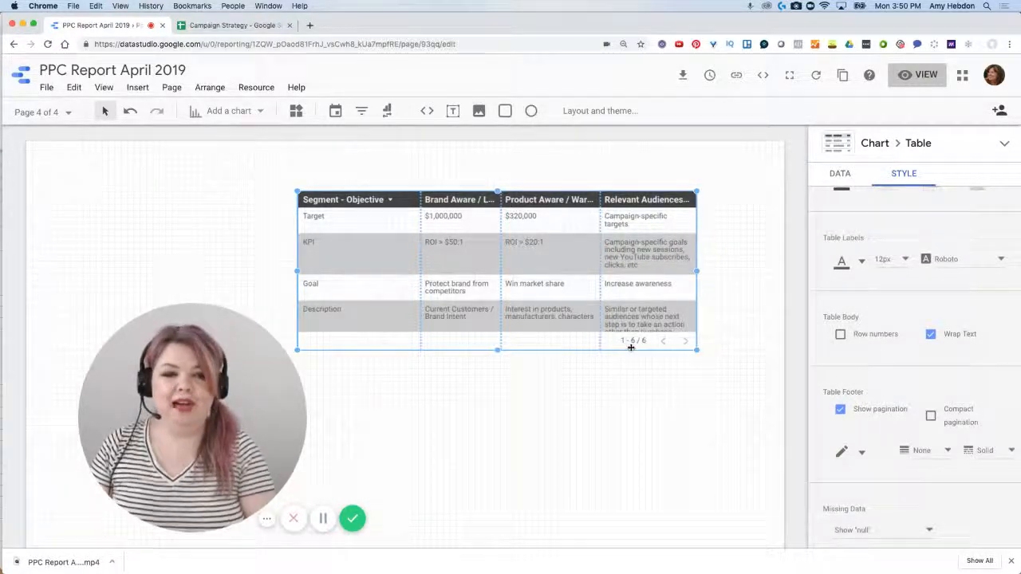
{"action": "left_click", "coordinate": [839, 408]}
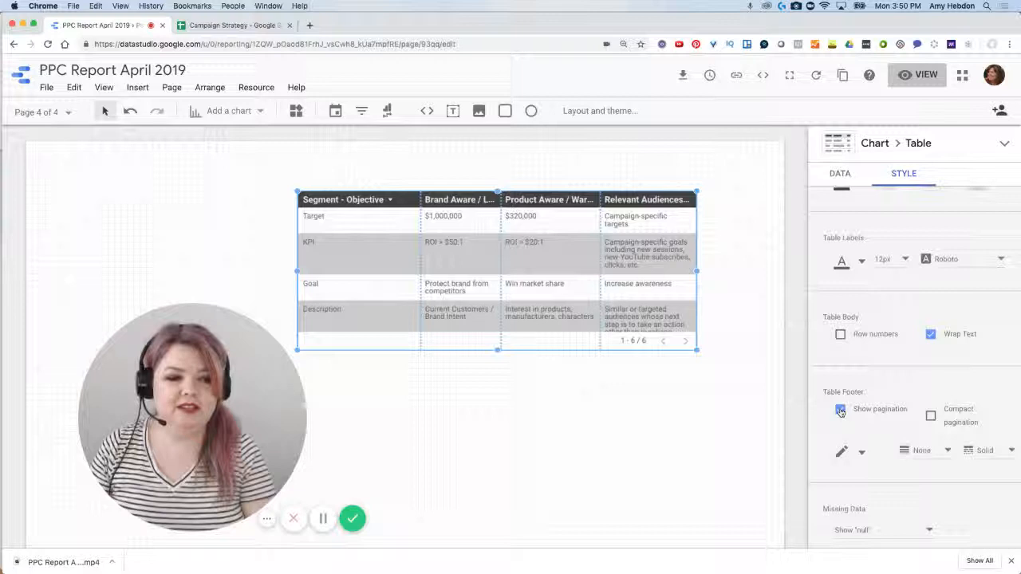
{"action": "left_click", "coordinate": [839, 408]}
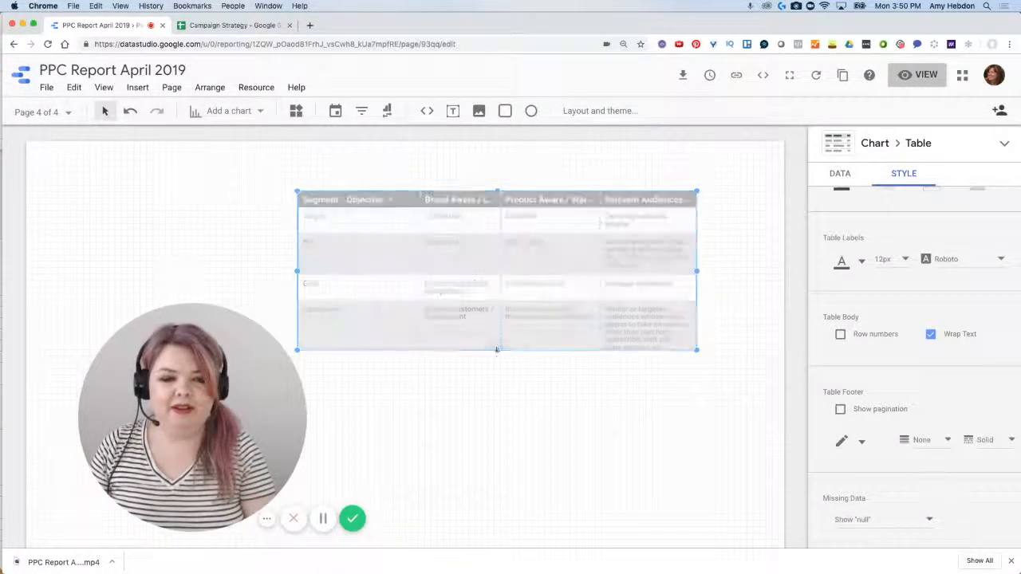
{"action": "left_click_drag", "start_coordinate": [496, 349], "coordinate": [496, 444]}
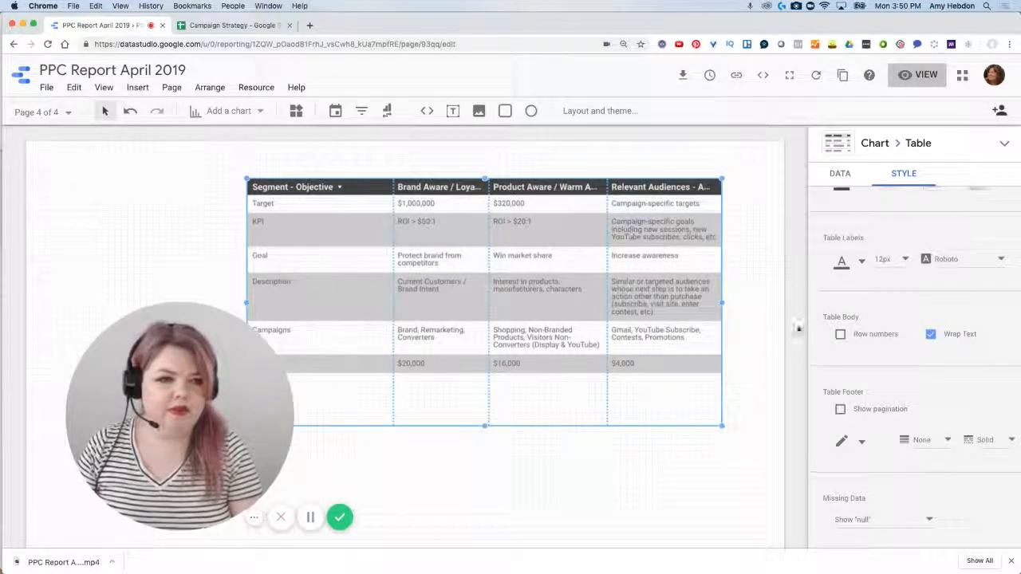
Enable Wrap Text for the table header so full column names like the audience titles show.
{"action": "left_click", "coordinate": [840, 172]}
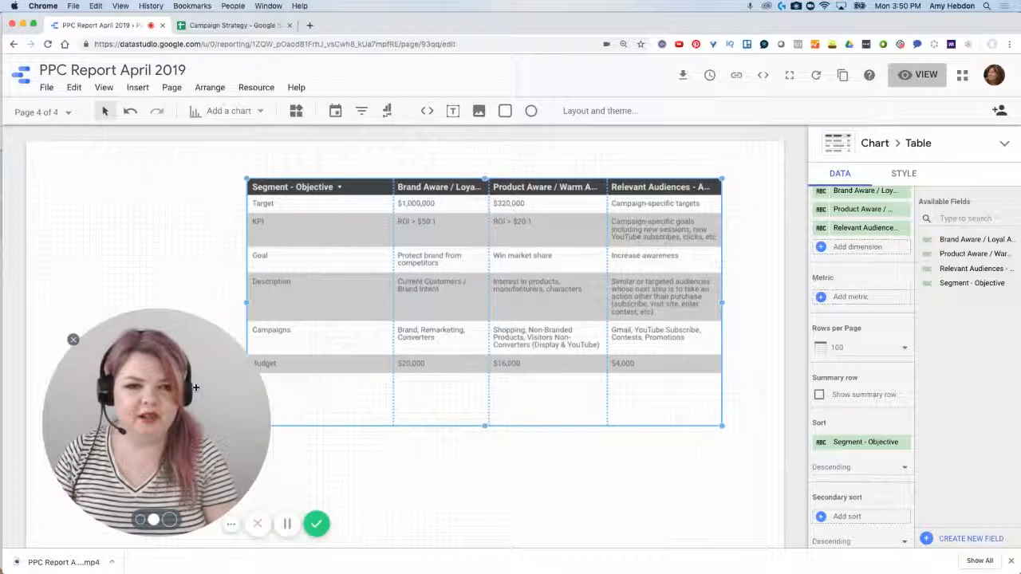
{"action": "left_click", "coordinate": [903, 173]}
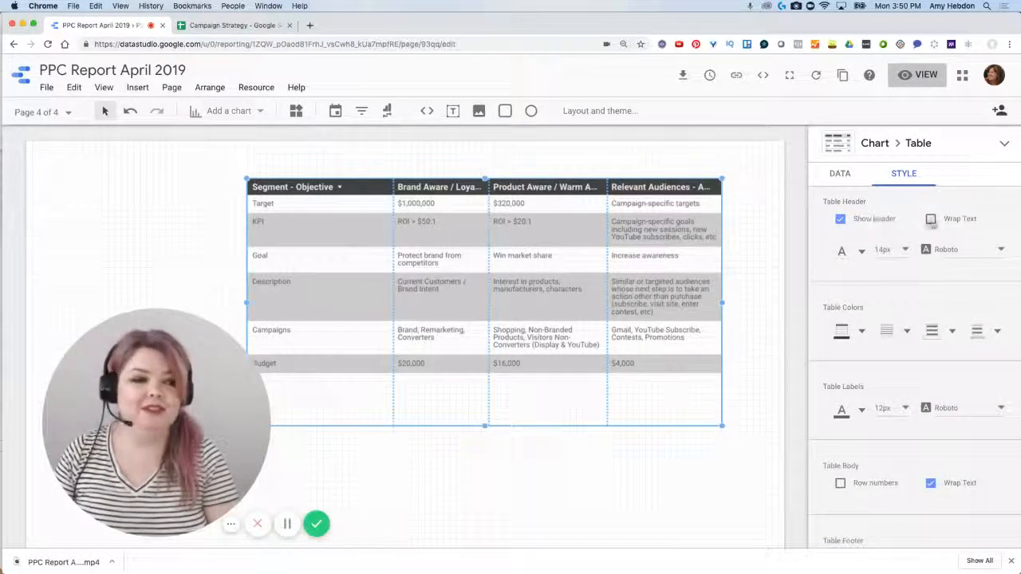
{"action": "left_click", "coordinate": [931, 219]}
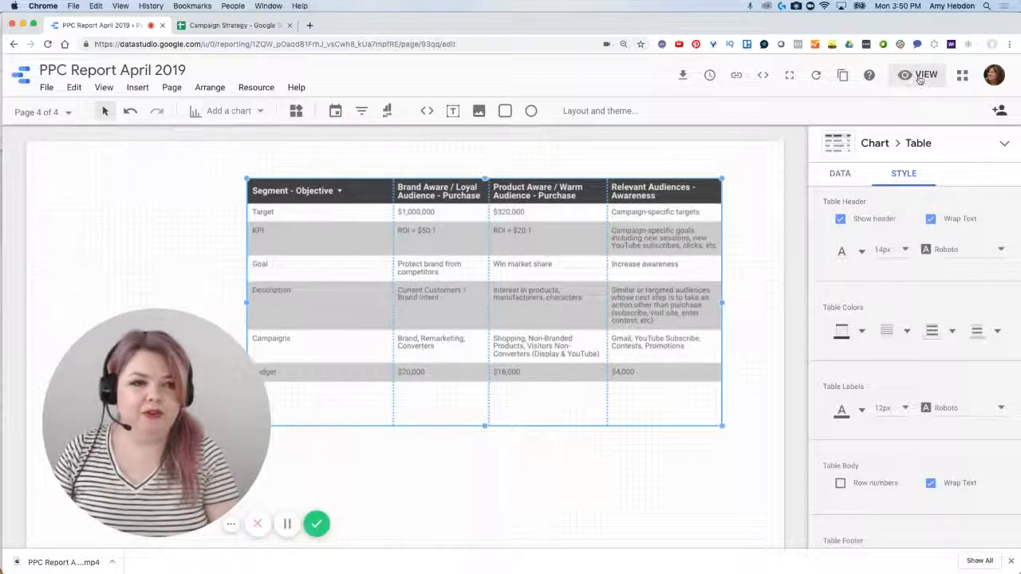
Switch the PPC report to View mode to see the finished striped strategy table.
{"action": "left_click", "coordinate": [926, 75]}
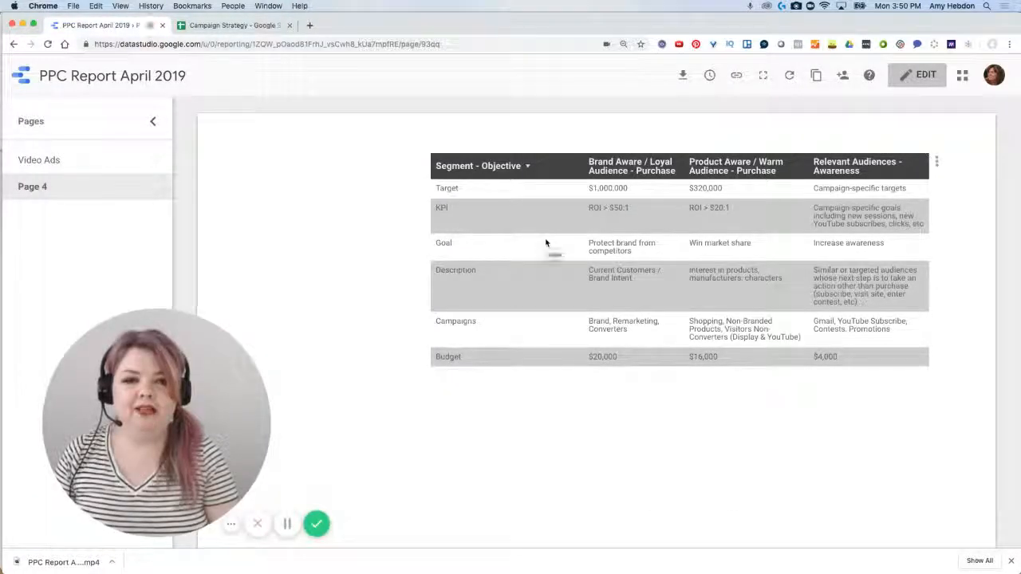
{"action": "mouse_move", "coordinate": [545, 243]}
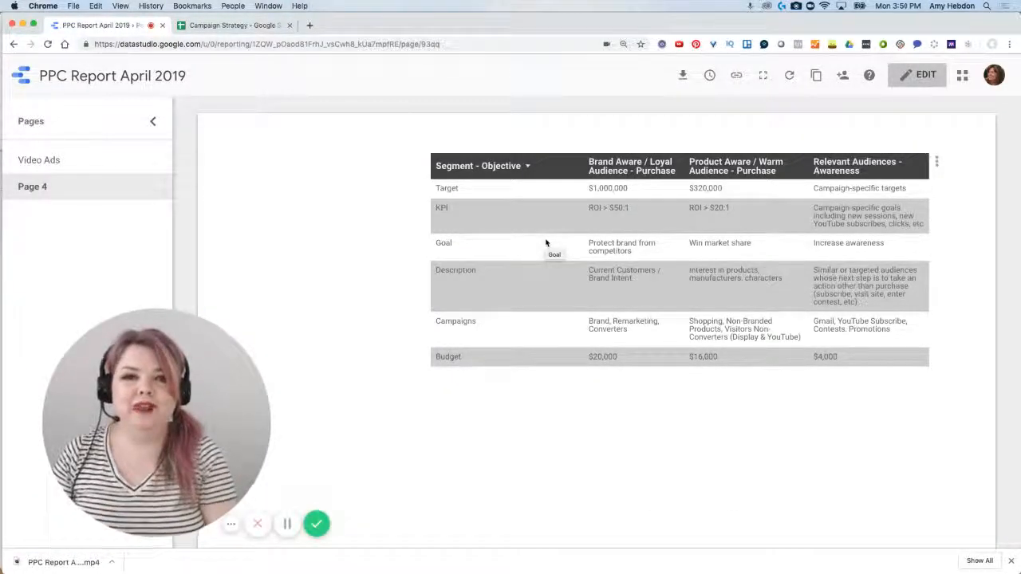